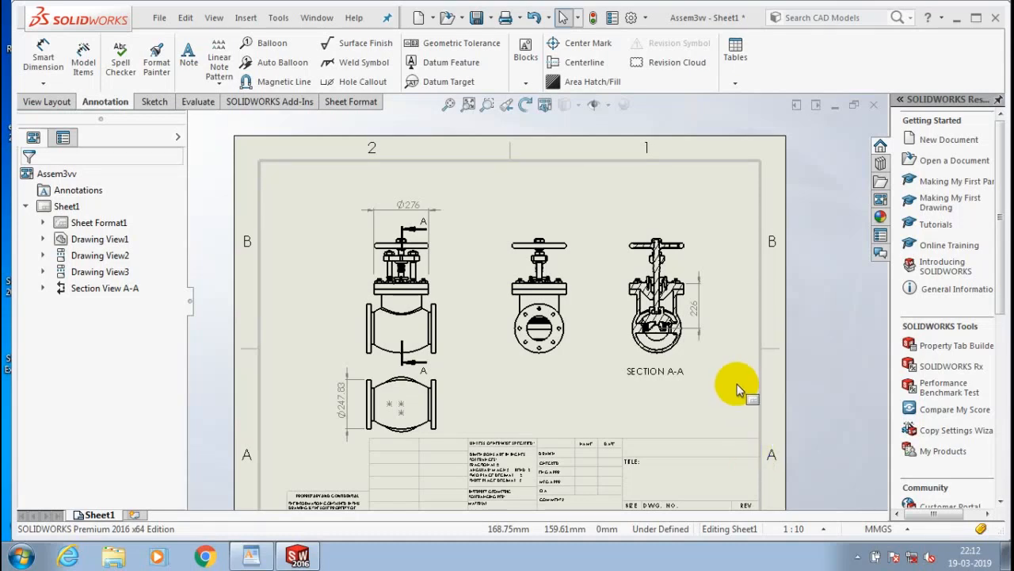
- Restore the WordPad notes listing the steps for importing a SOLIDWORKS drawing into AutoCAD
click(252, 555)
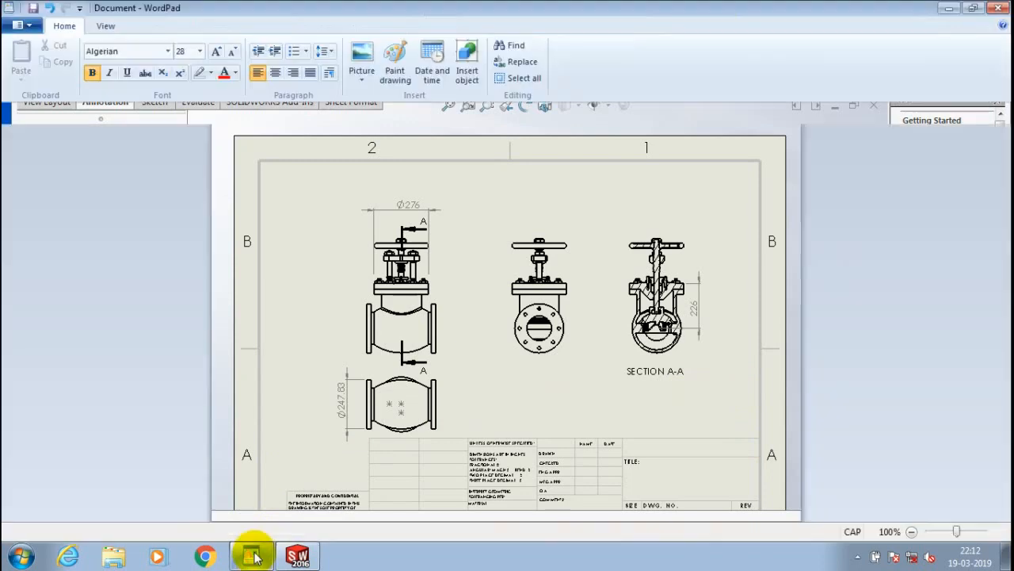
click(252, 555)
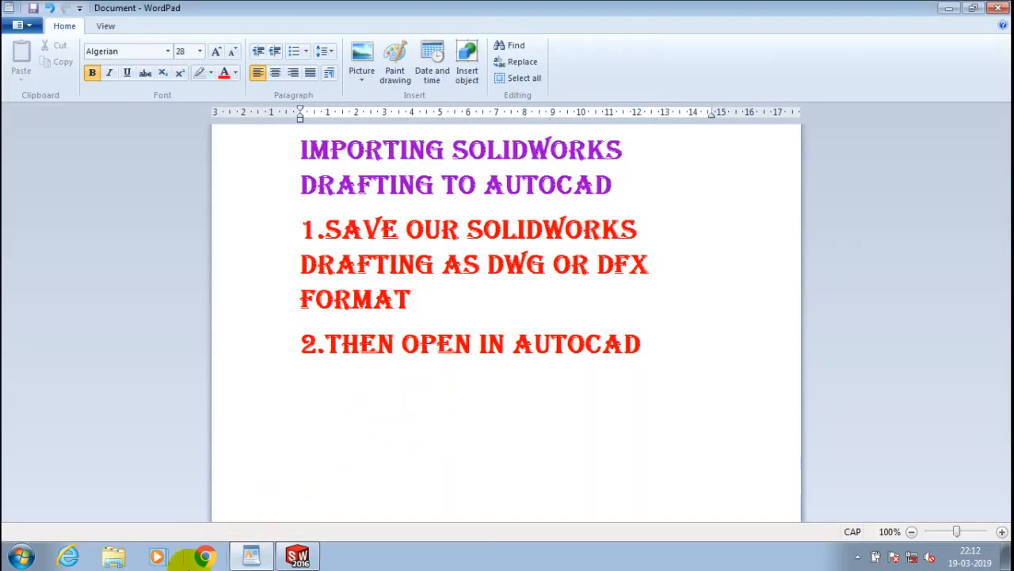
mouse_move(204, 558)
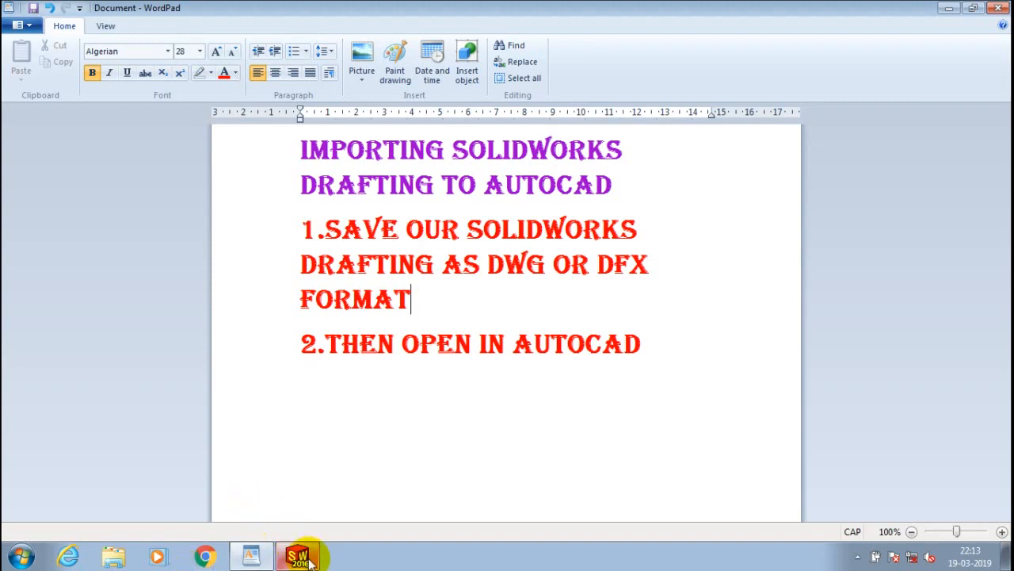
- Start Save As for the stop-valve drawing with Dwg (*.dwg) type and Desktop as destination
click(298, 554)
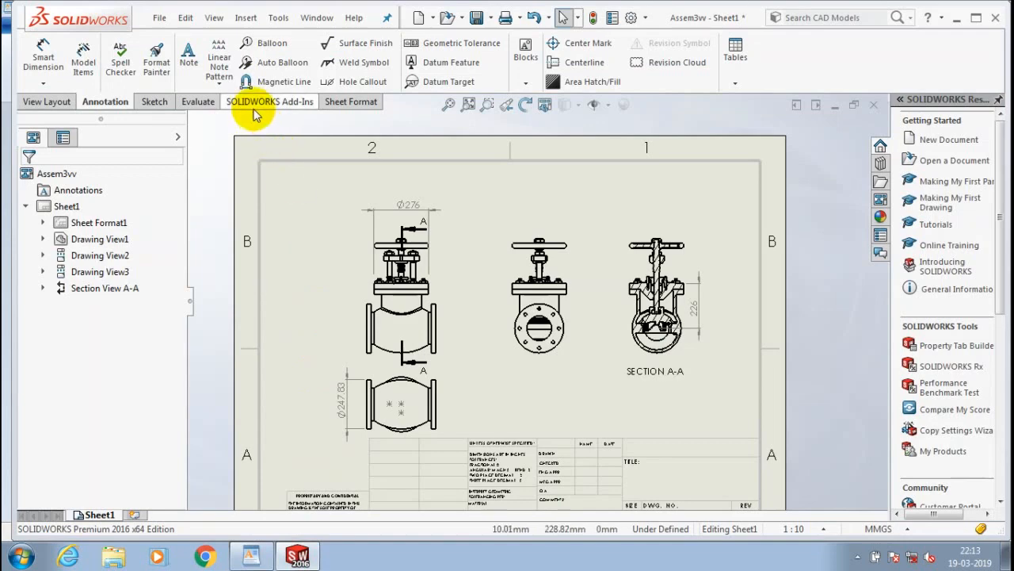
click(159, 17)
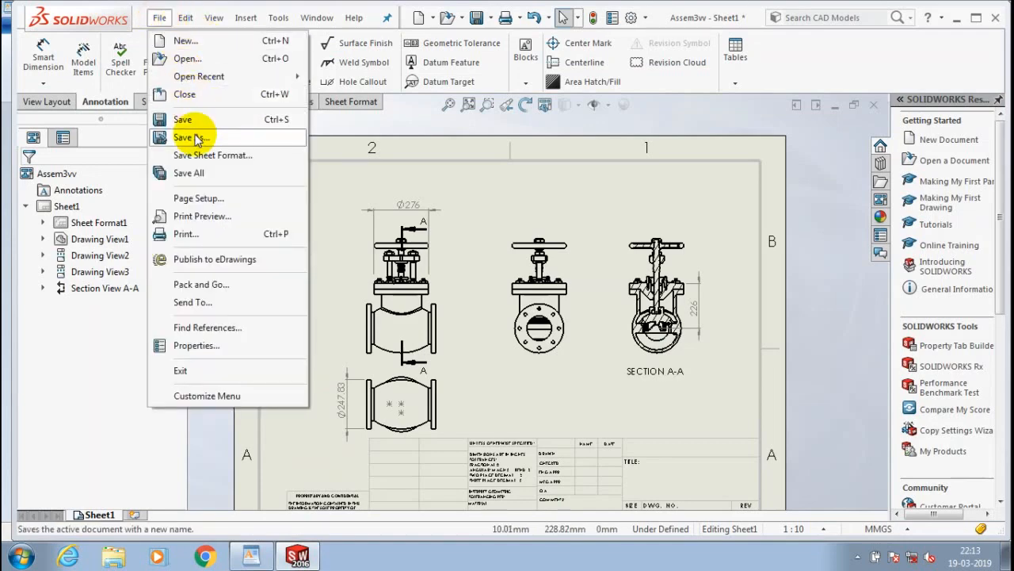
click(190, 137)
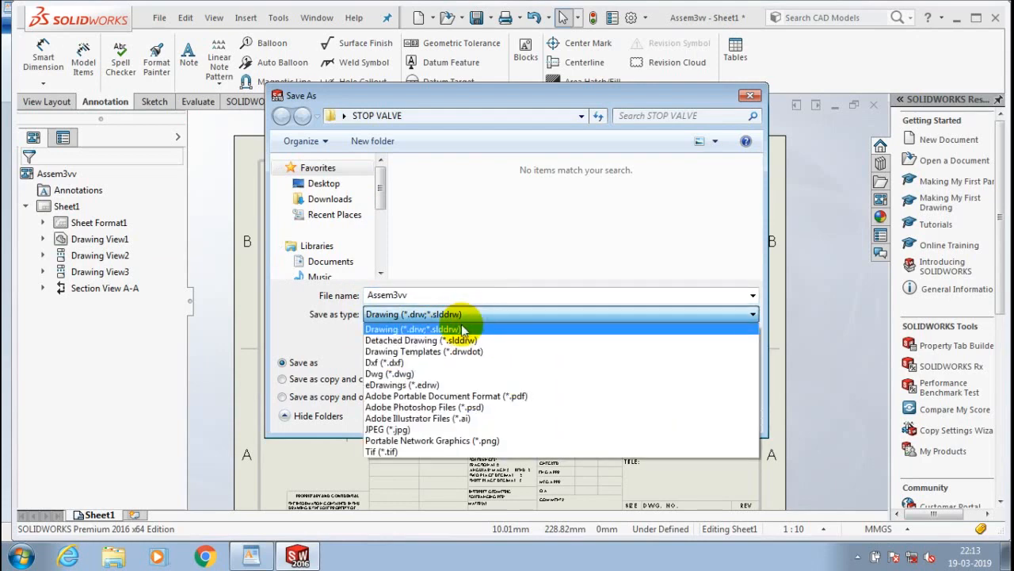
mouse_move(484, 374)
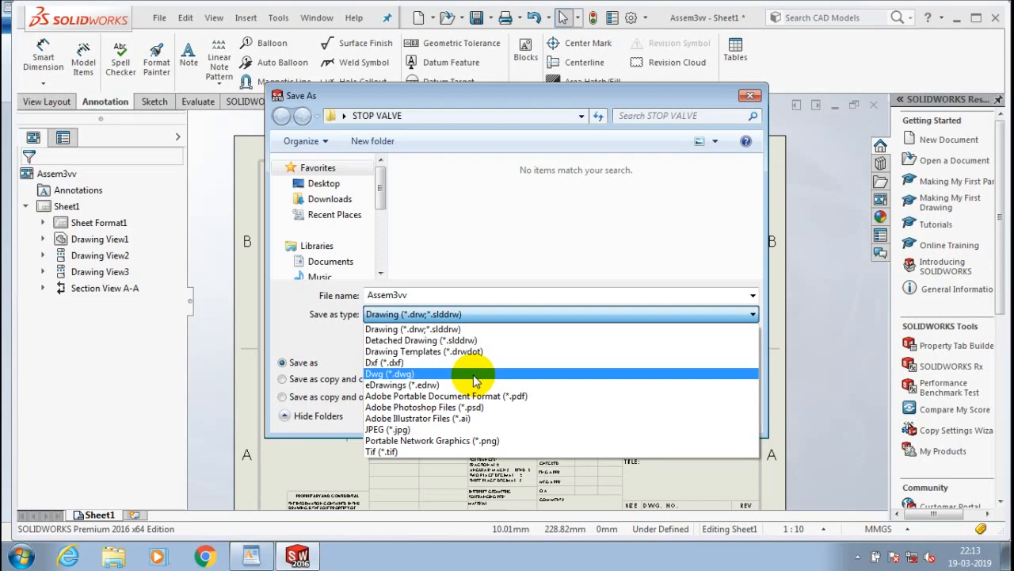
click(390, 374)
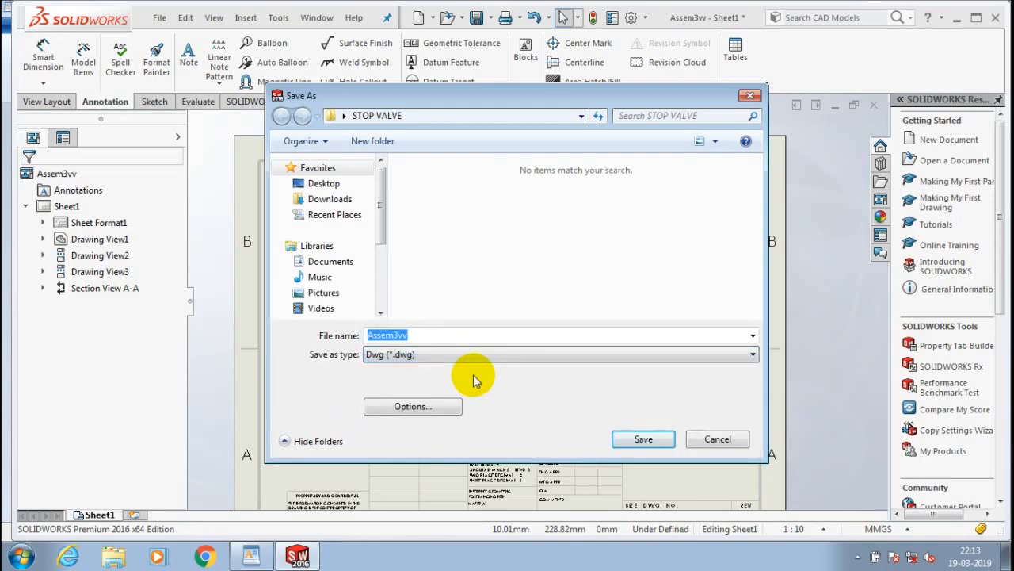
click(323, 184)
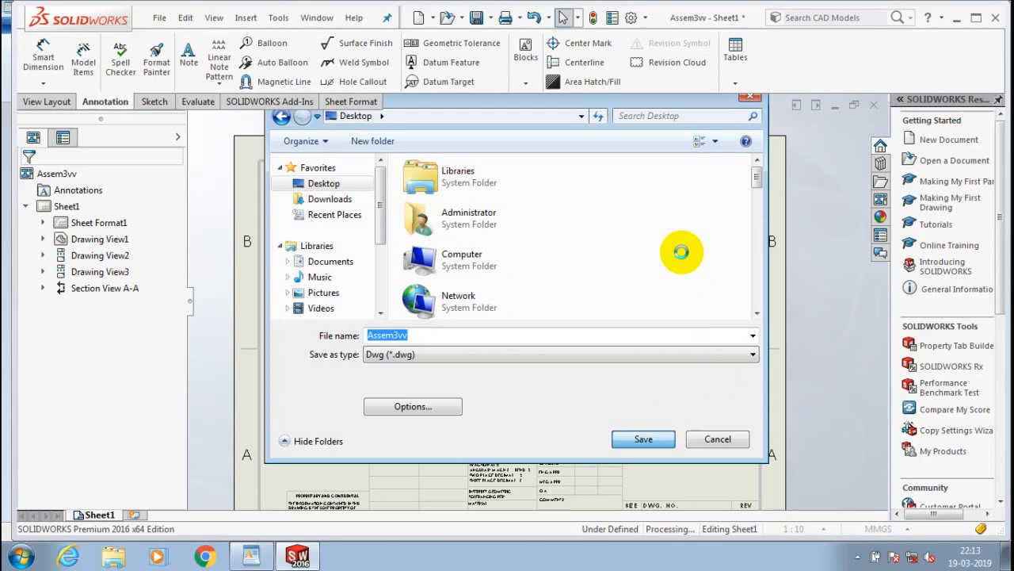
click(643, 437)
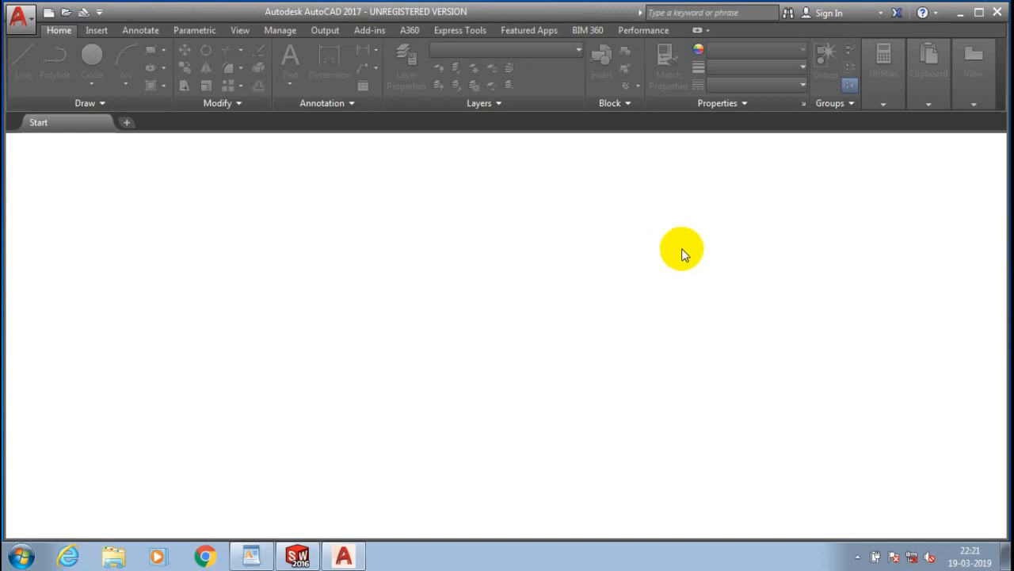
mouse_move(688, 262)
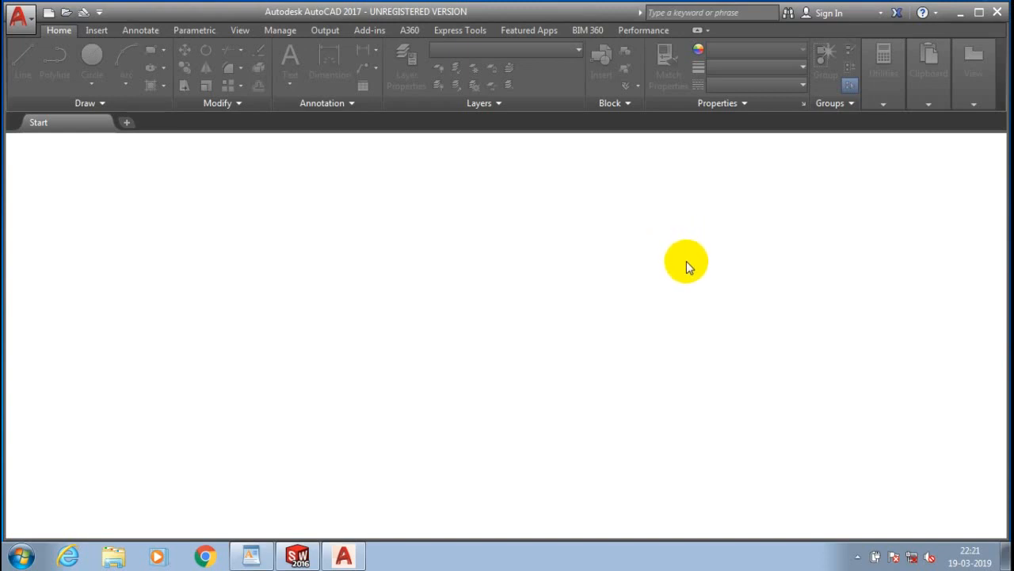
mouse_move(696, 268)
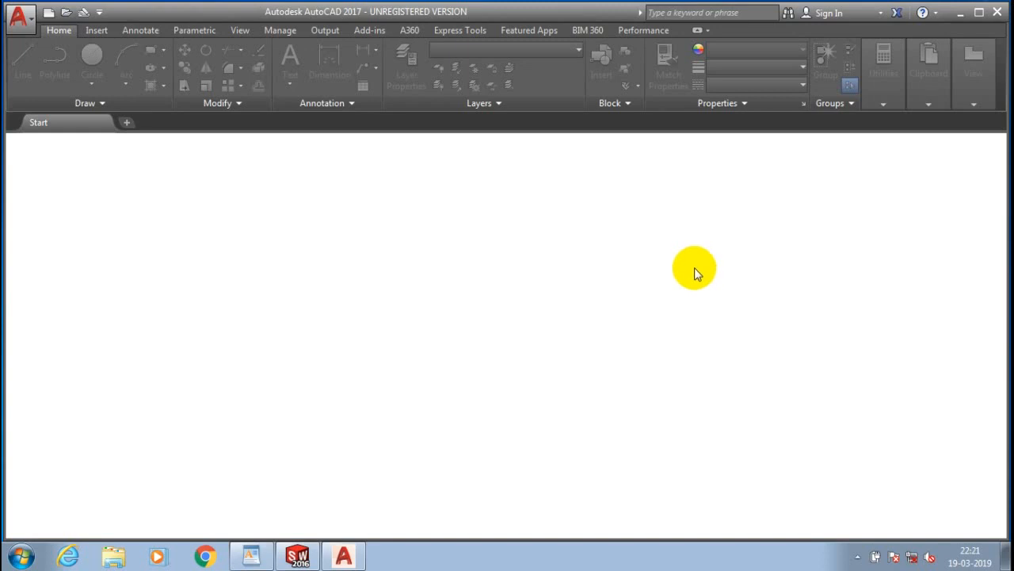
mouse_move(696, 252)
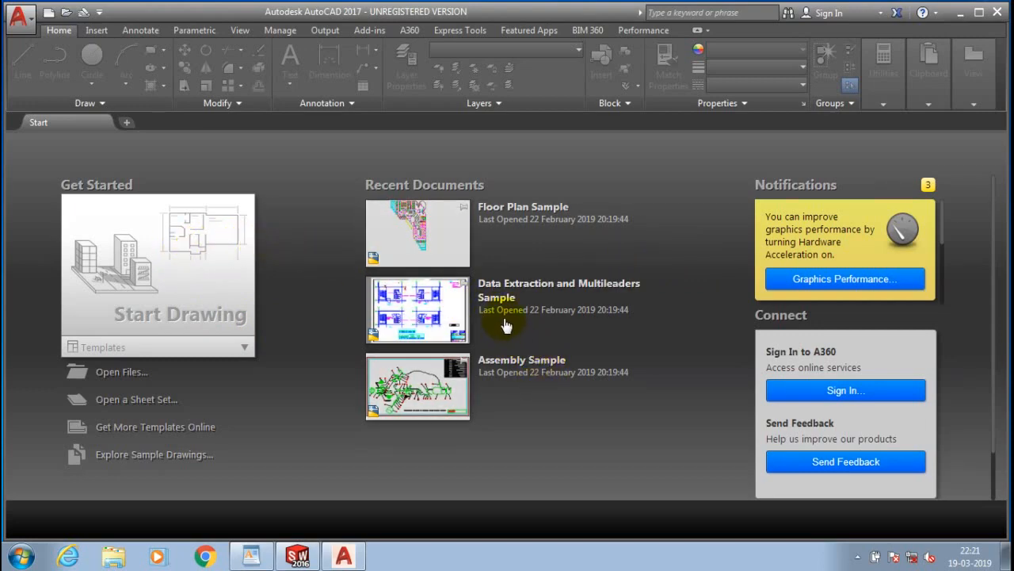
mouse_move(546, 305)
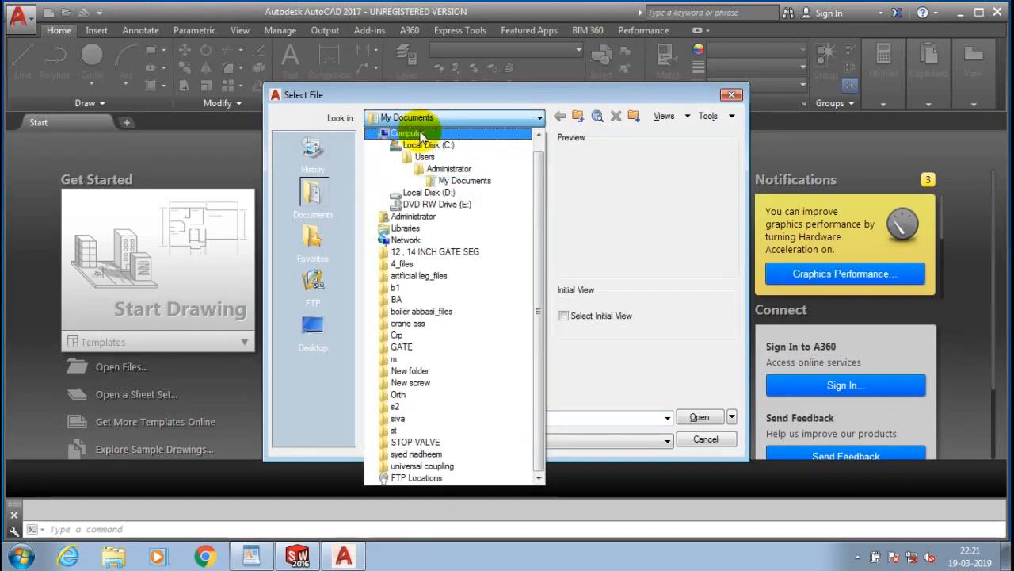
- Select Assem3vv.DWG from the Desktop and begin opening it in AutoCAD
click(406, 133)
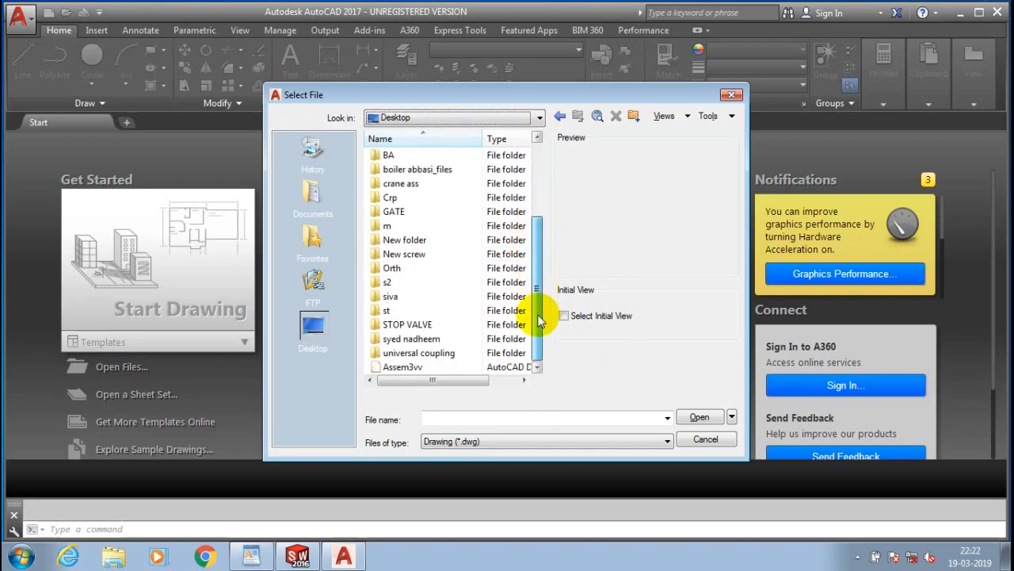
click(403, 366)
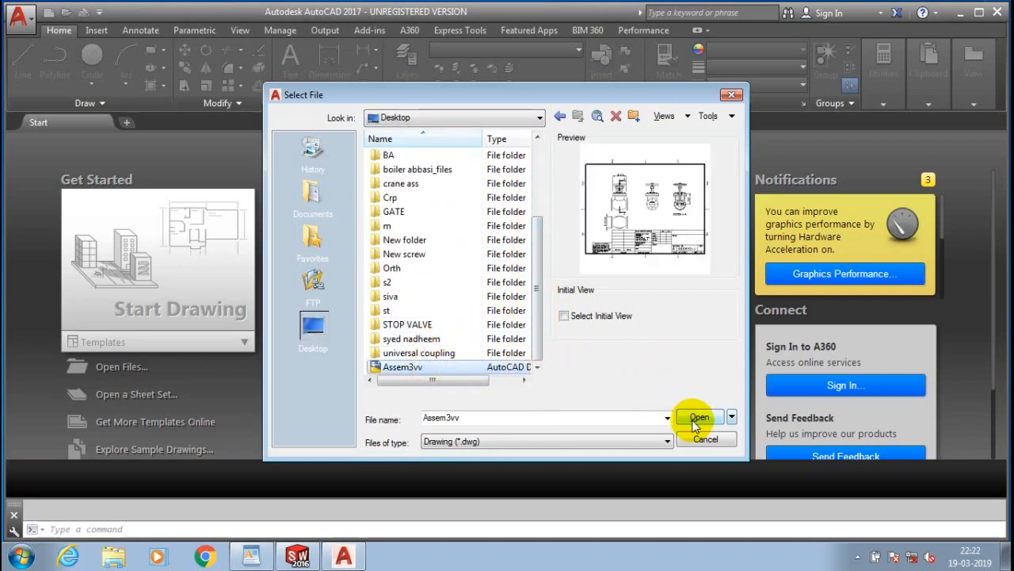
click(698, 417)
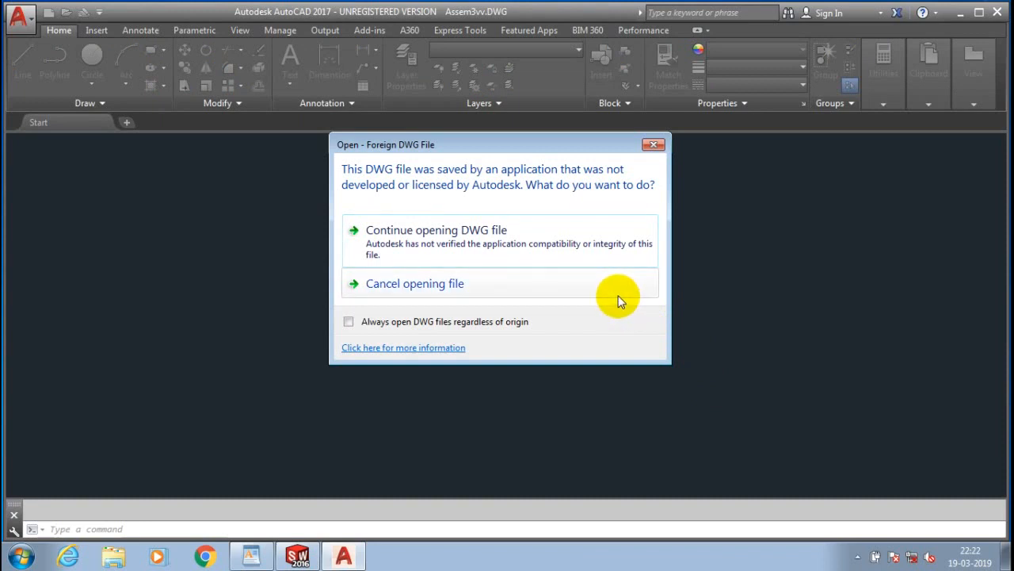
mouse_move(618, 295)
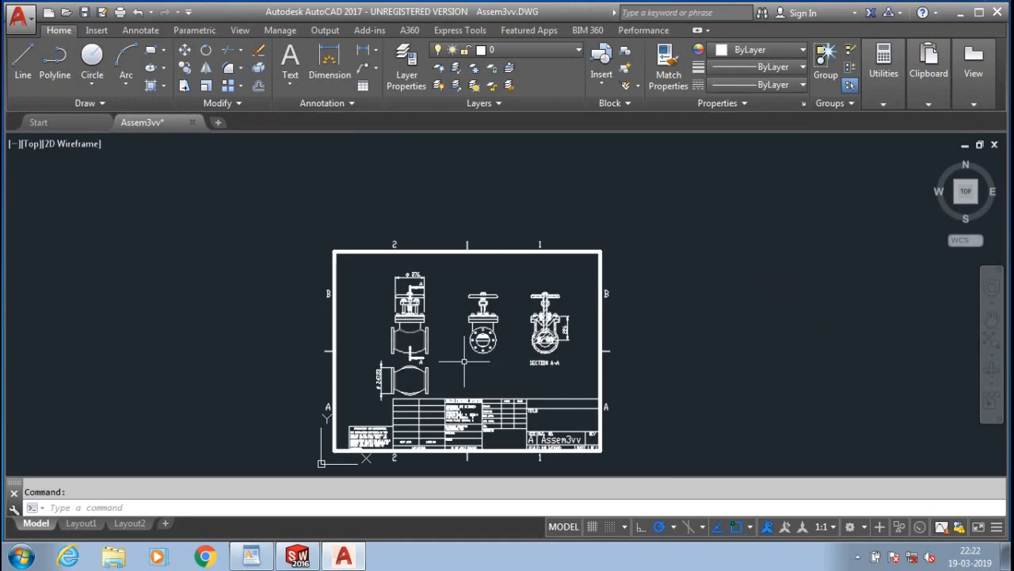
mouse_move(446, 435)
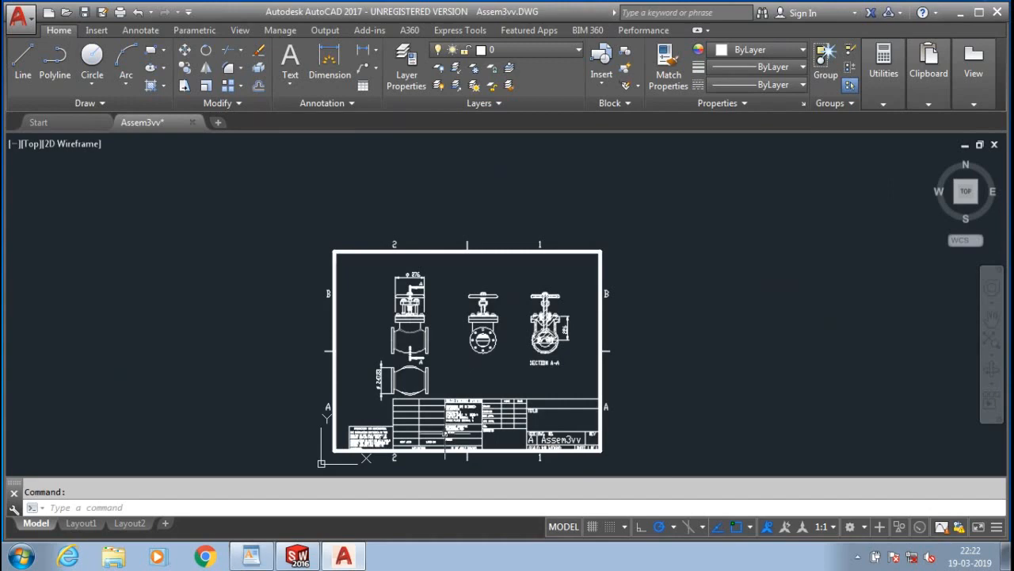
- Zoom in on the opened Assem3vv sheet to view the stop-valve drawing and title block
scroll(up, 3)
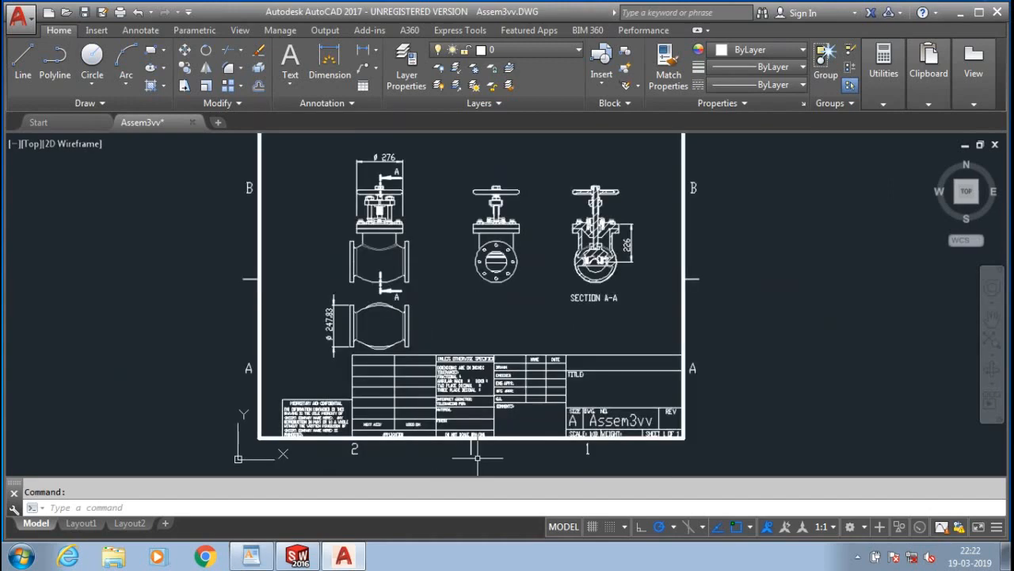